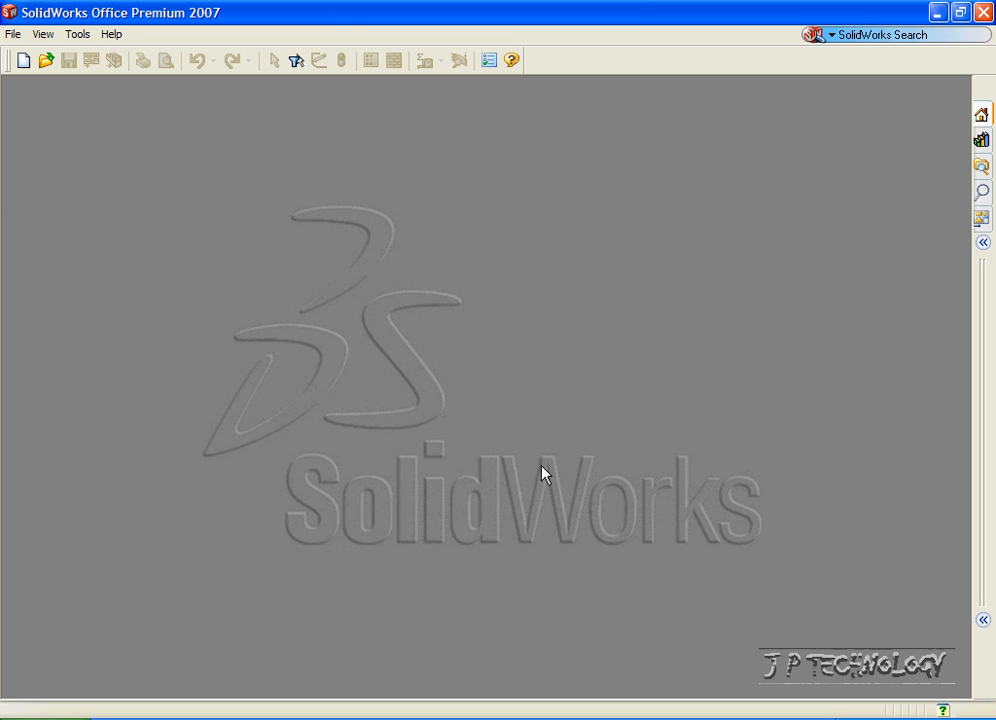
pyautogui.moveTo(113, 169)
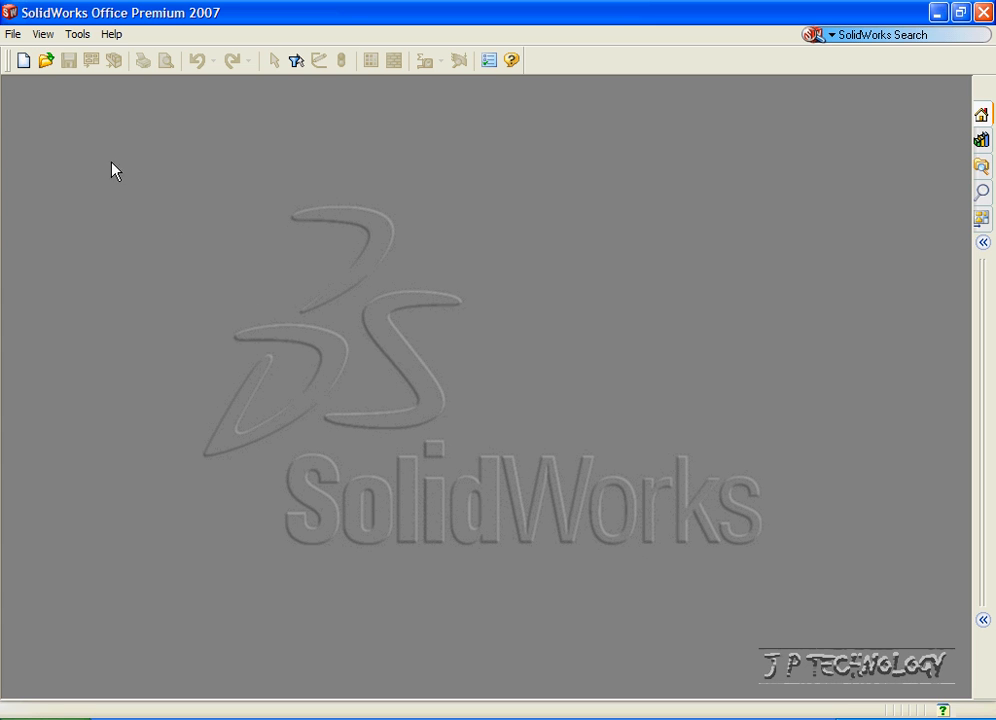
pyautogui.moveTo(70, 110)
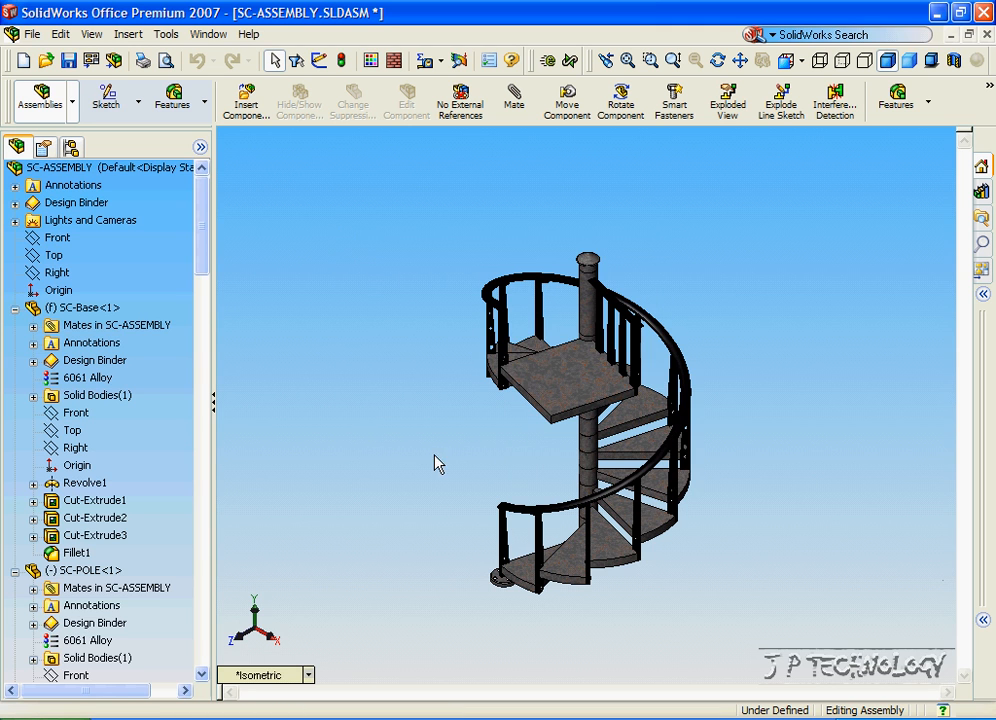
pyautogui.moveTo(360, 434)
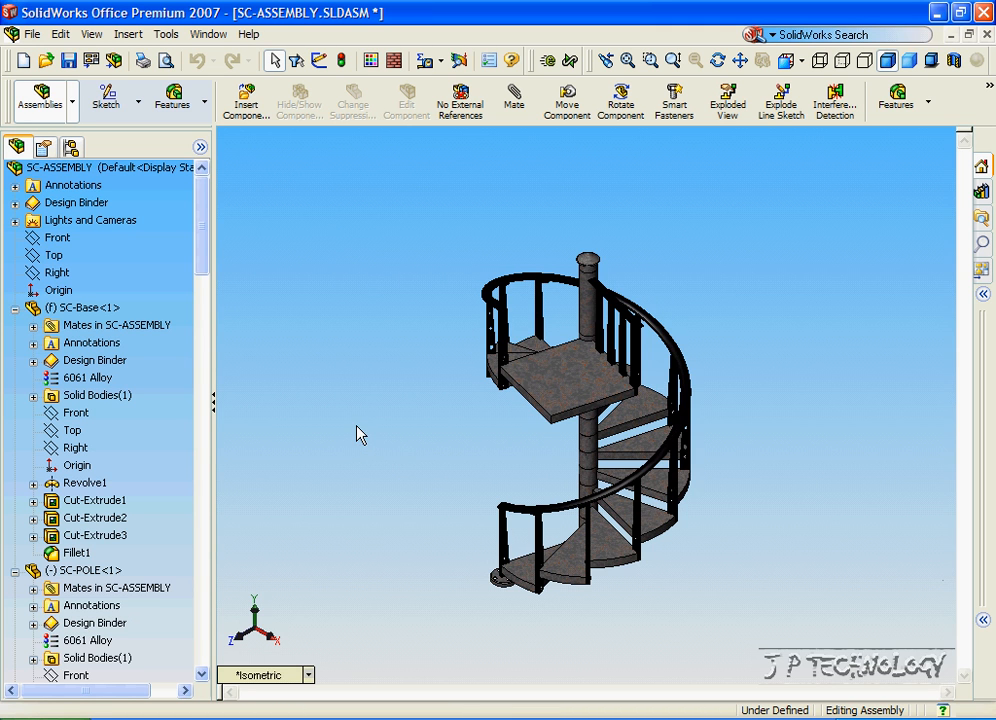
pyautogui.moveTo(288, 262)
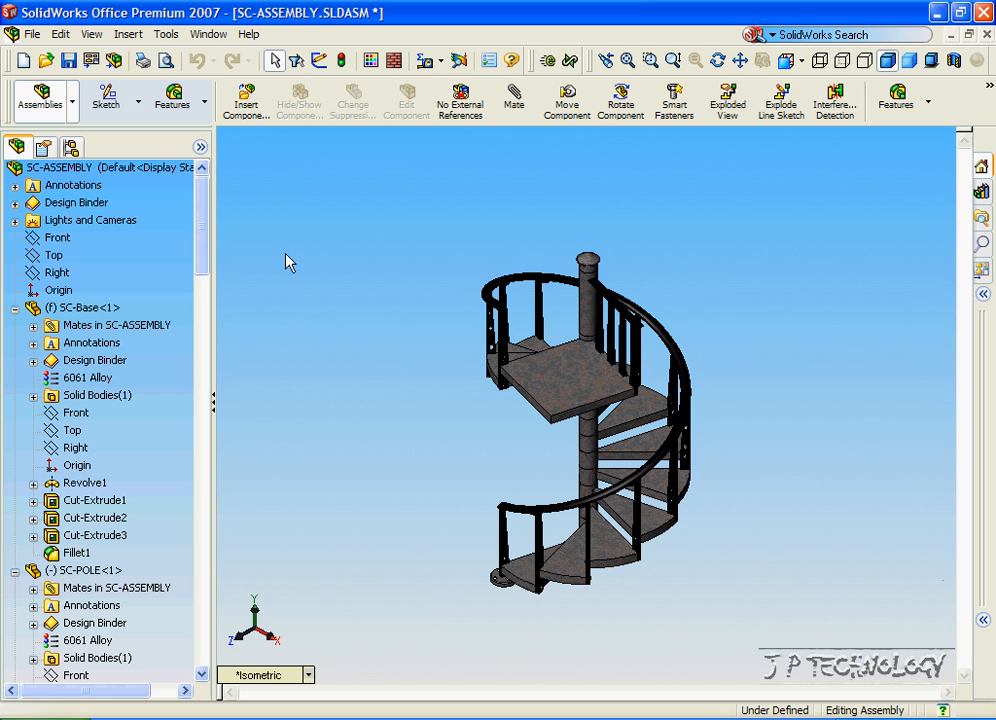
# Enable the SolidWorks Animator add-in from the Tools > Add-Ins list
pyautogui.click(165, 33)
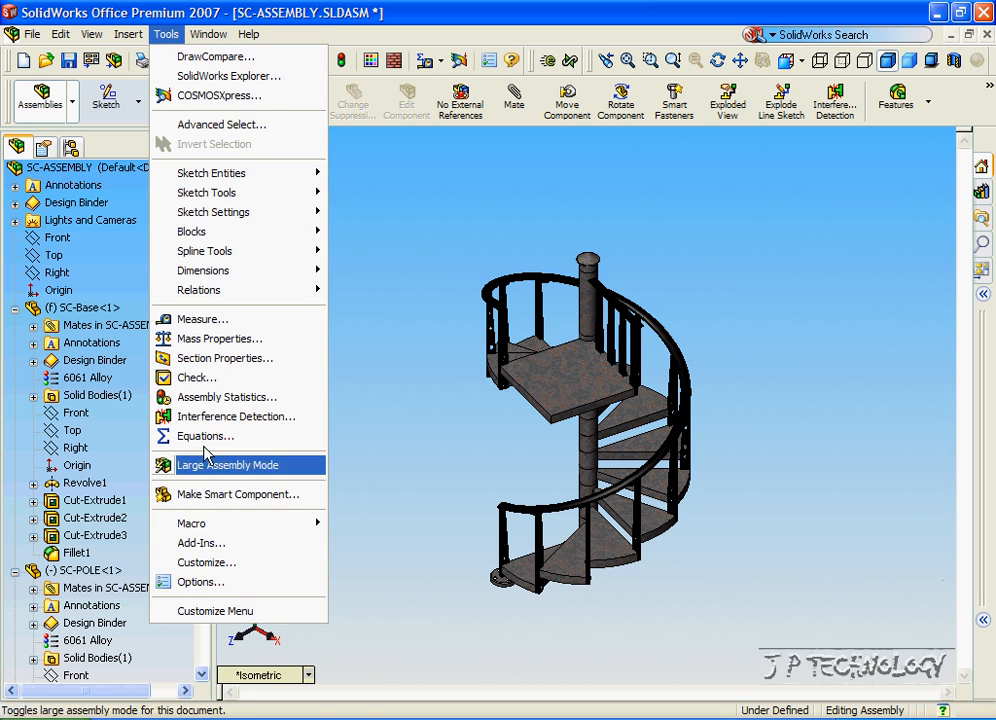
pyautogui.click(200, 543)
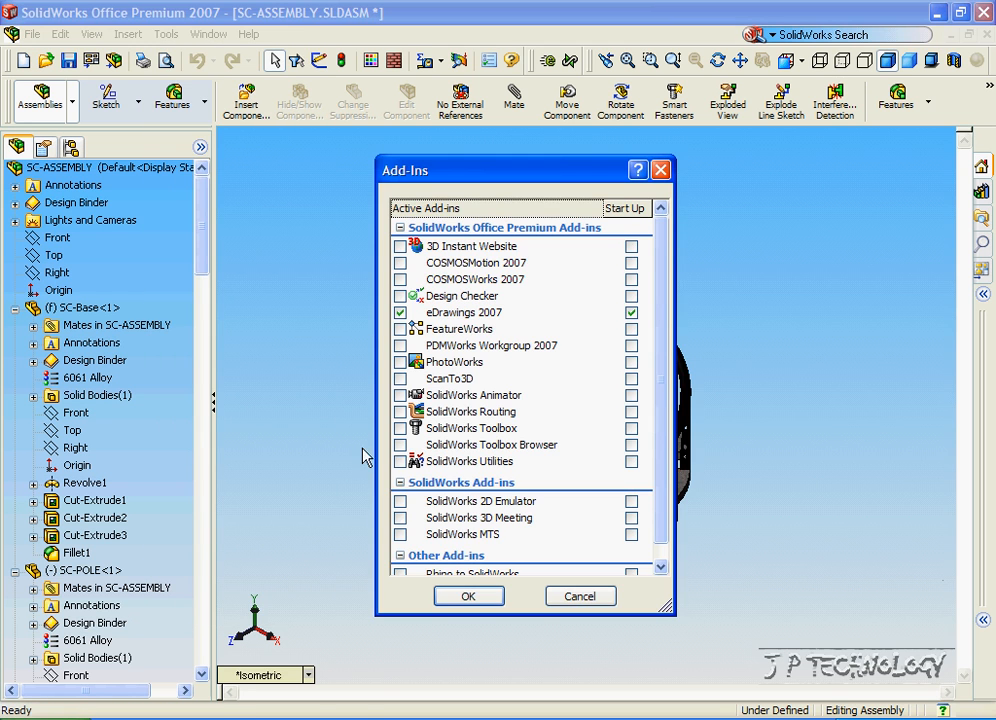
pyautogui.click(401, 395)
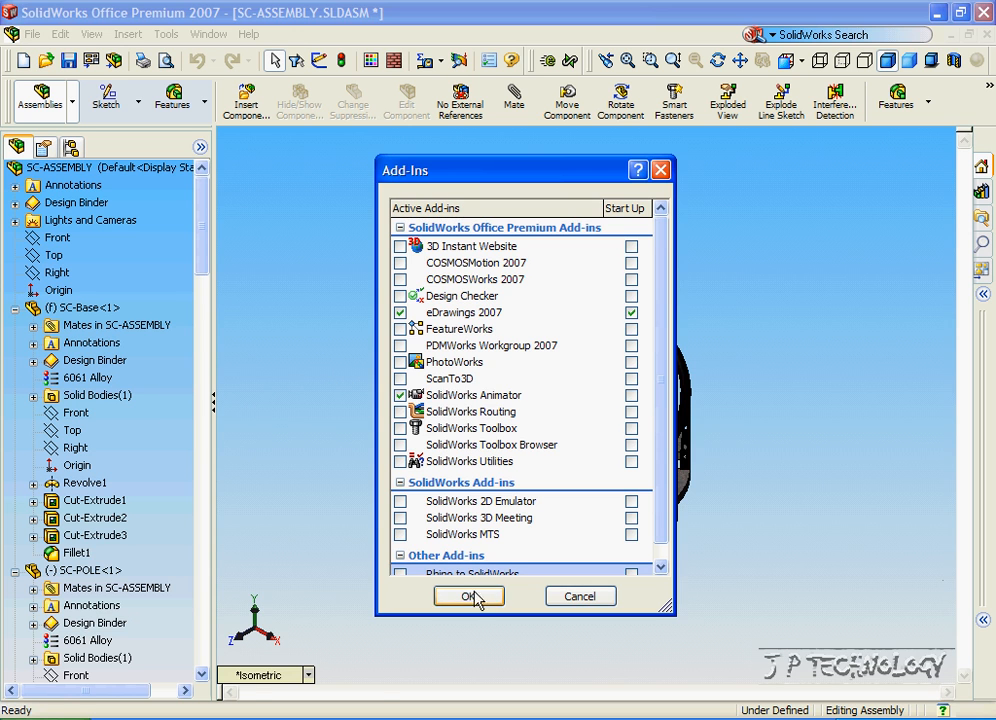
pyautogui.click(468, 596)
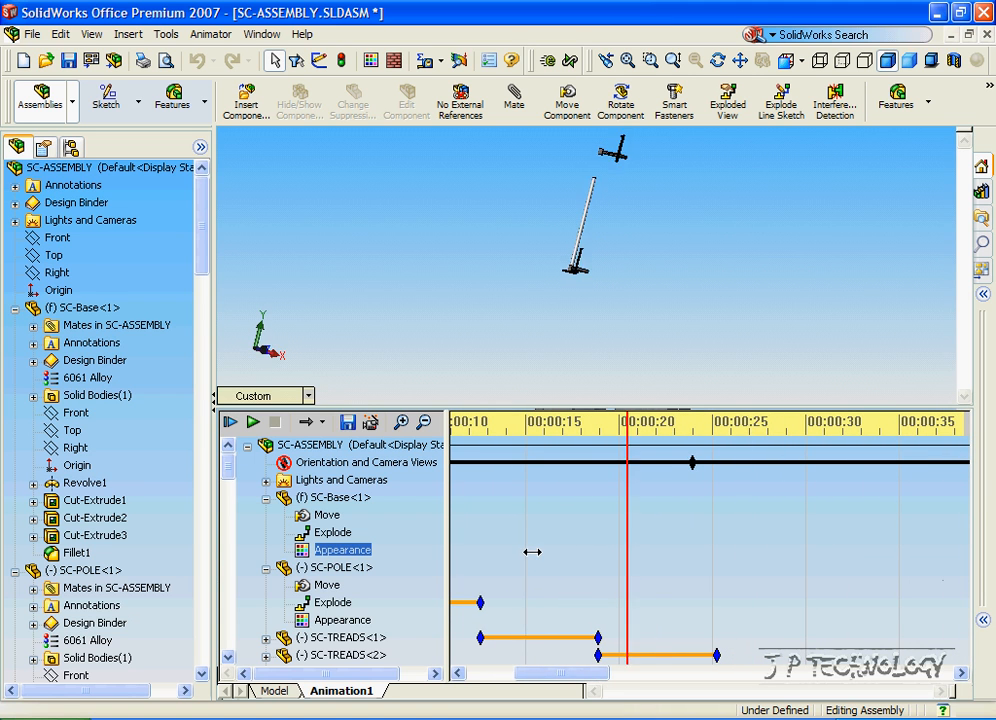
# Scrub the Animation1 timeline to about 00:01:35 and select SC-TREADS<2>
pyautogui.click(328, 584)
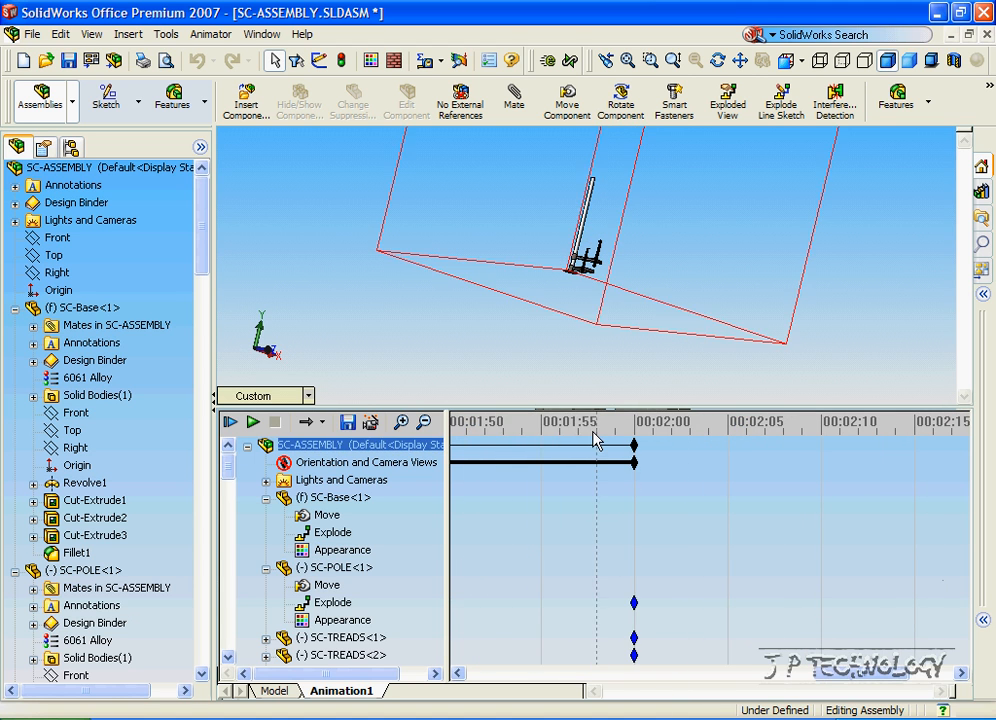
pyautogui.moveTo(595, 432); pyautogui.dragTo(635, 432)
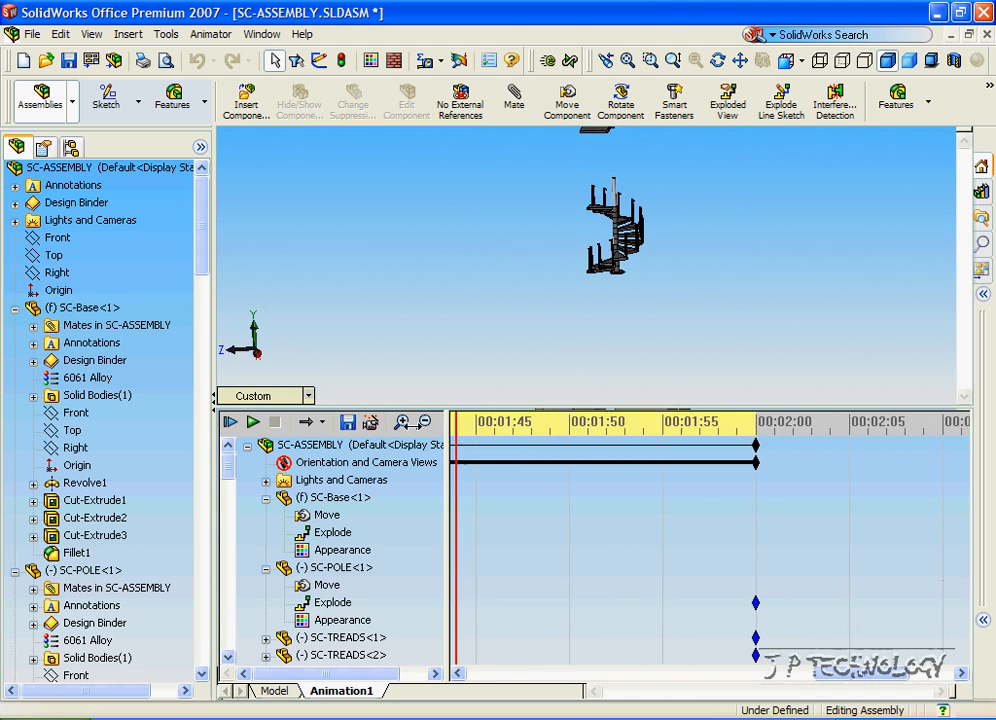
pyautogui.moveTo(757, 446); pyautogui.dragTo(645, 446)
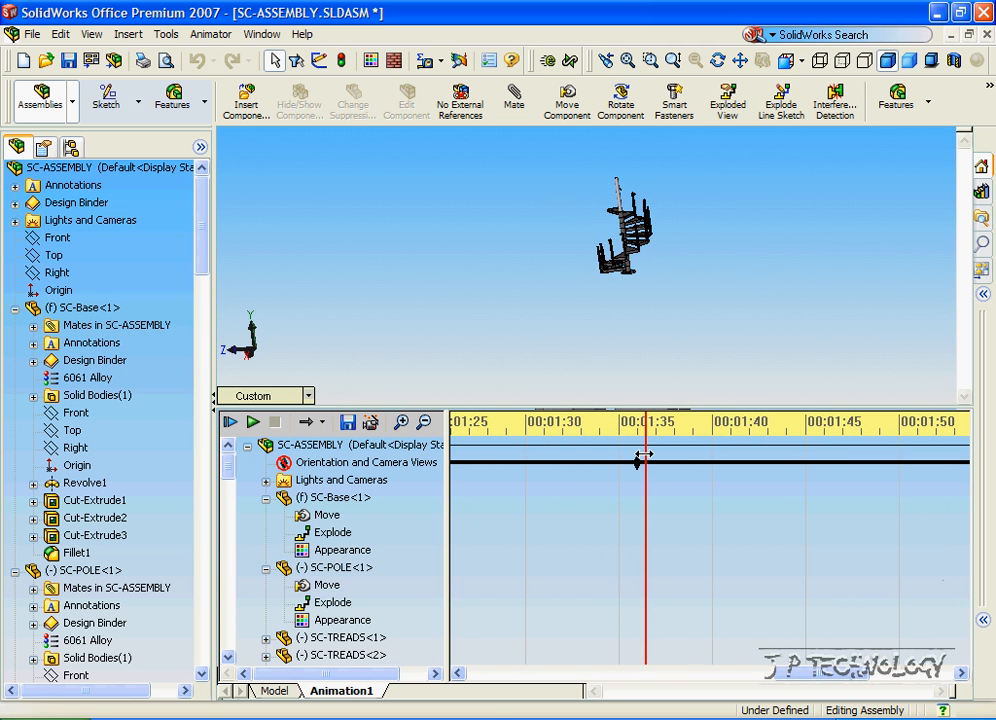
pyautogui.click(344, 655)
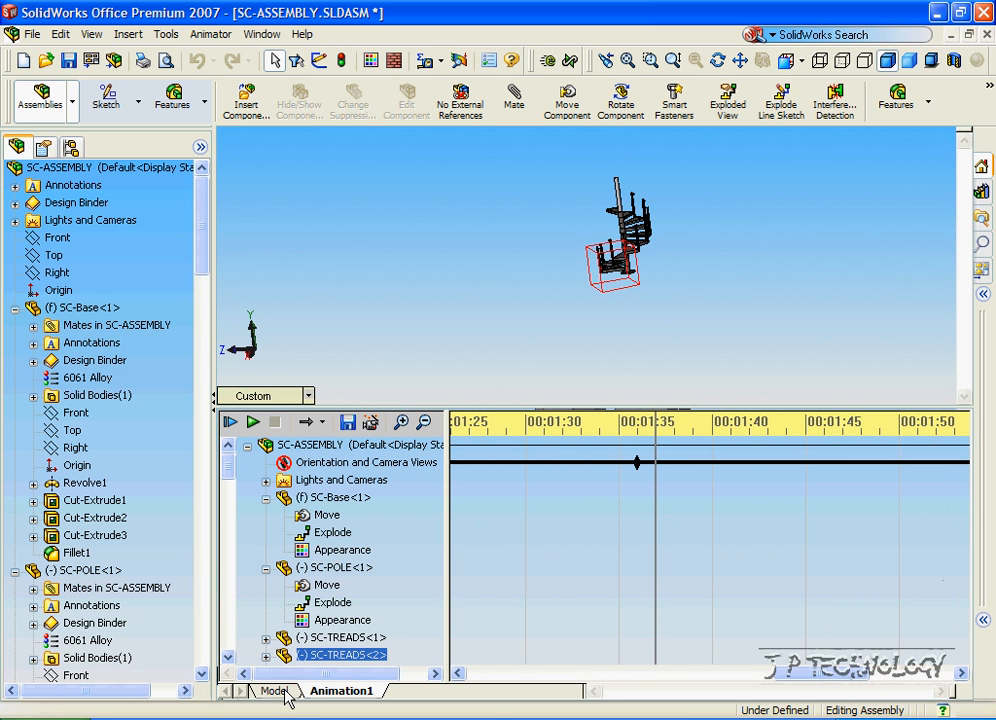
# Expand Default and ExplView1 in the ConfigurationManager to list the explode steps, then zoom to fit
pyautogui.click(275, 691)
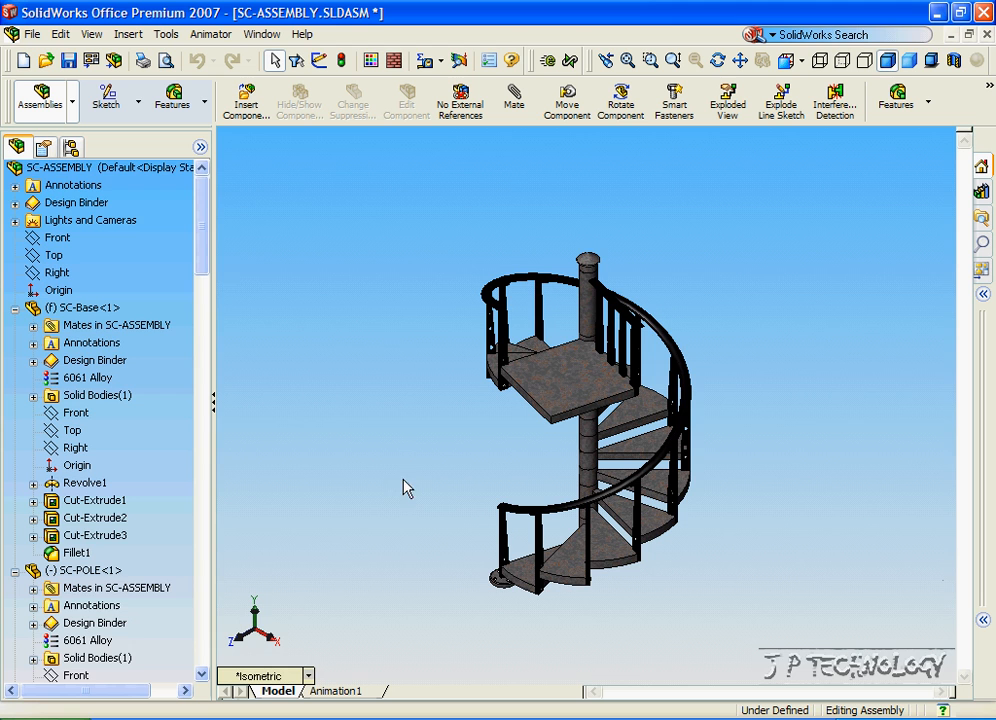
pyautogui.click(72, 148)
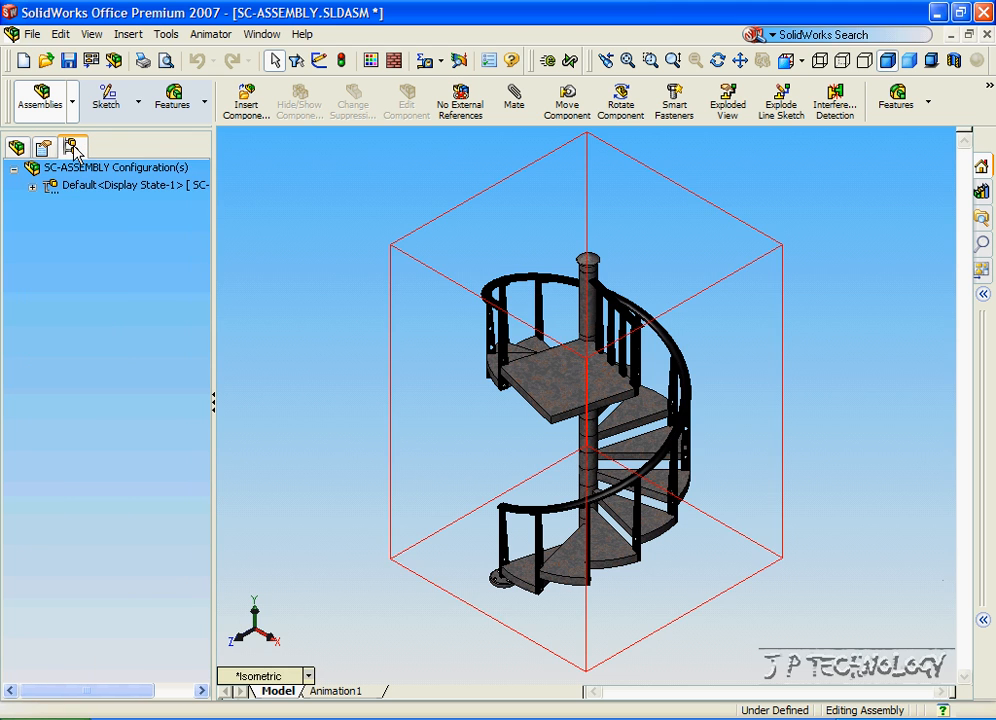
pyautogui.click(33, 185)
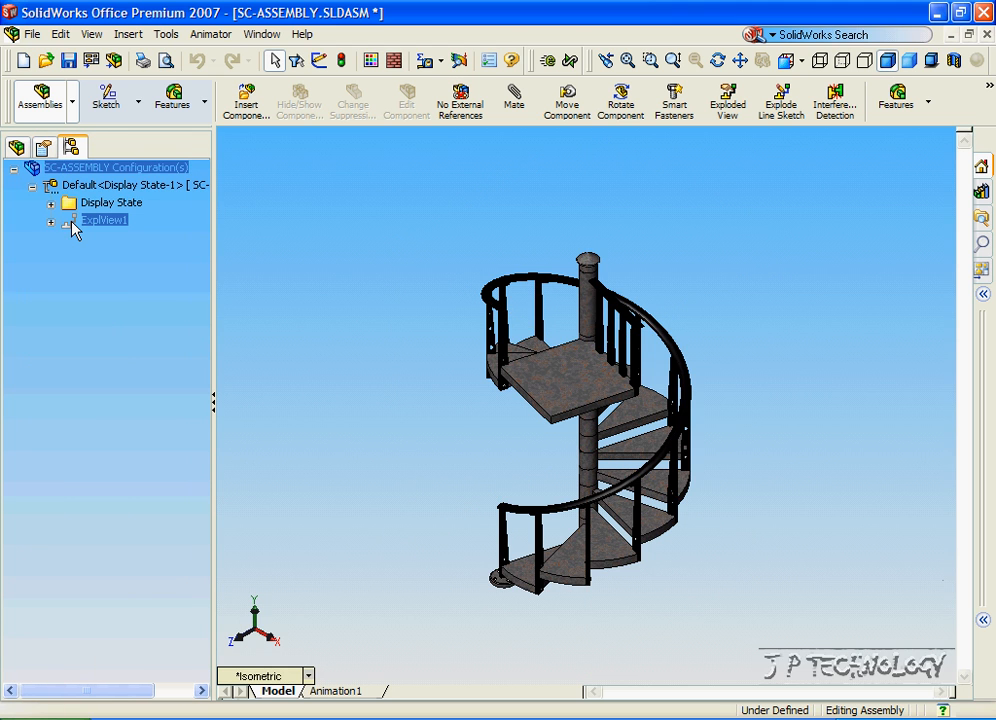
pyautogui.click(52, 220)
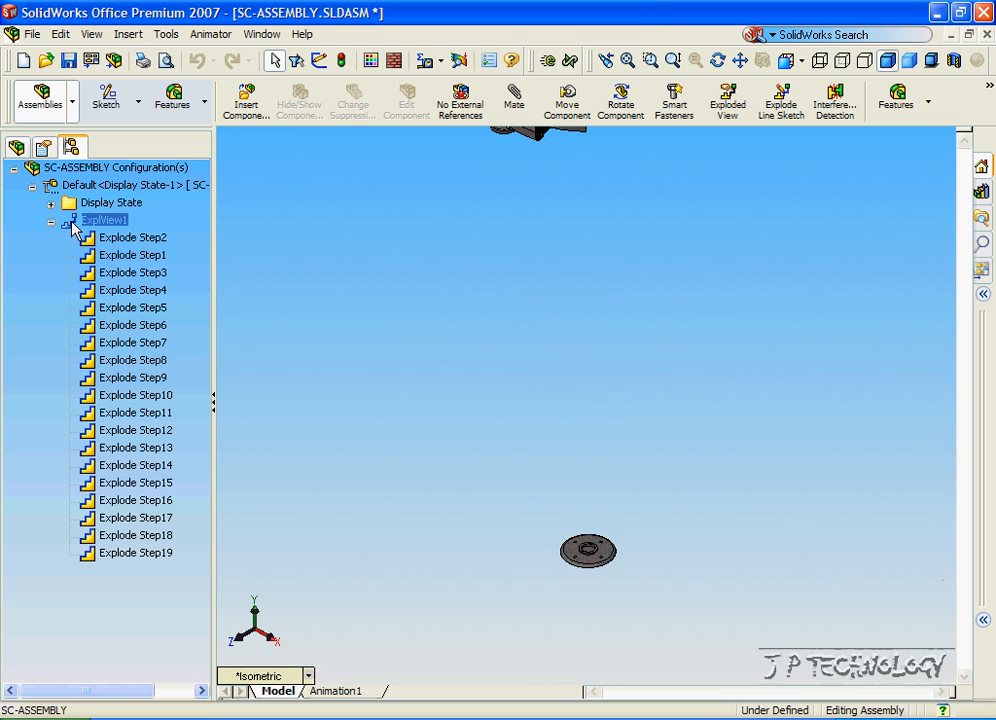
pyautogui.click(133, 255)
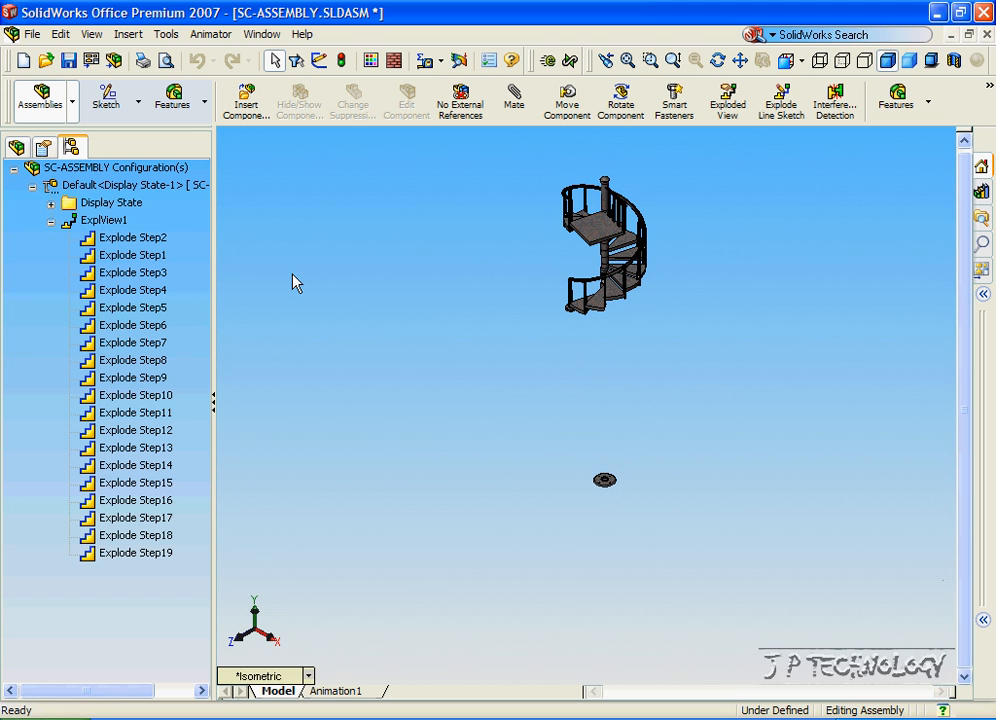
pyautogui.moveTo(421, 423)
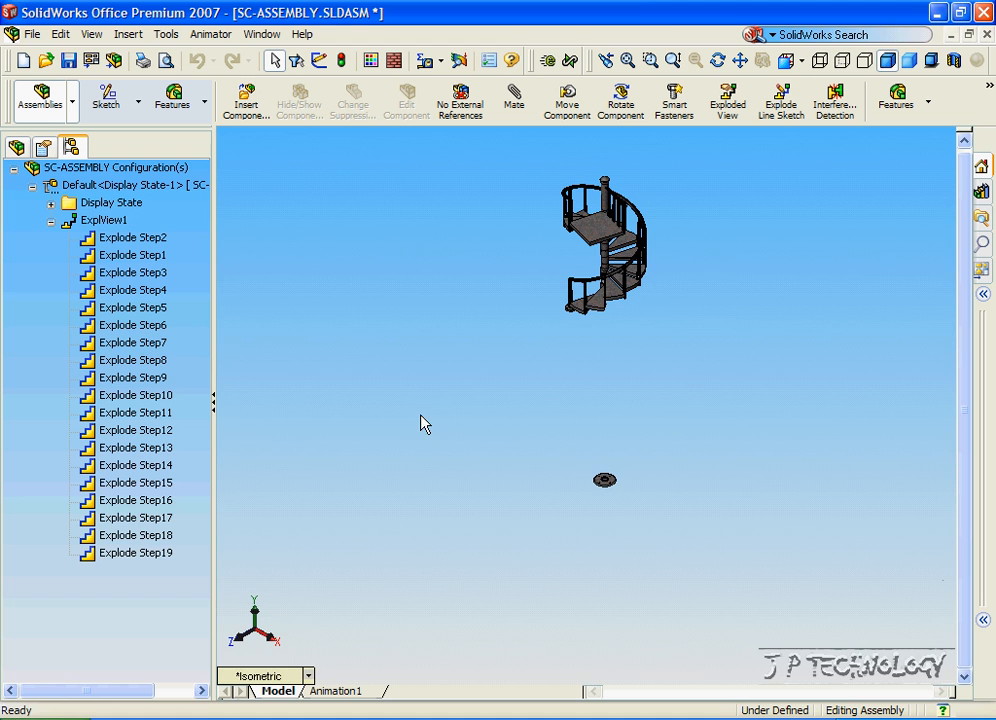
pyautogui.moveTo(350, 460)
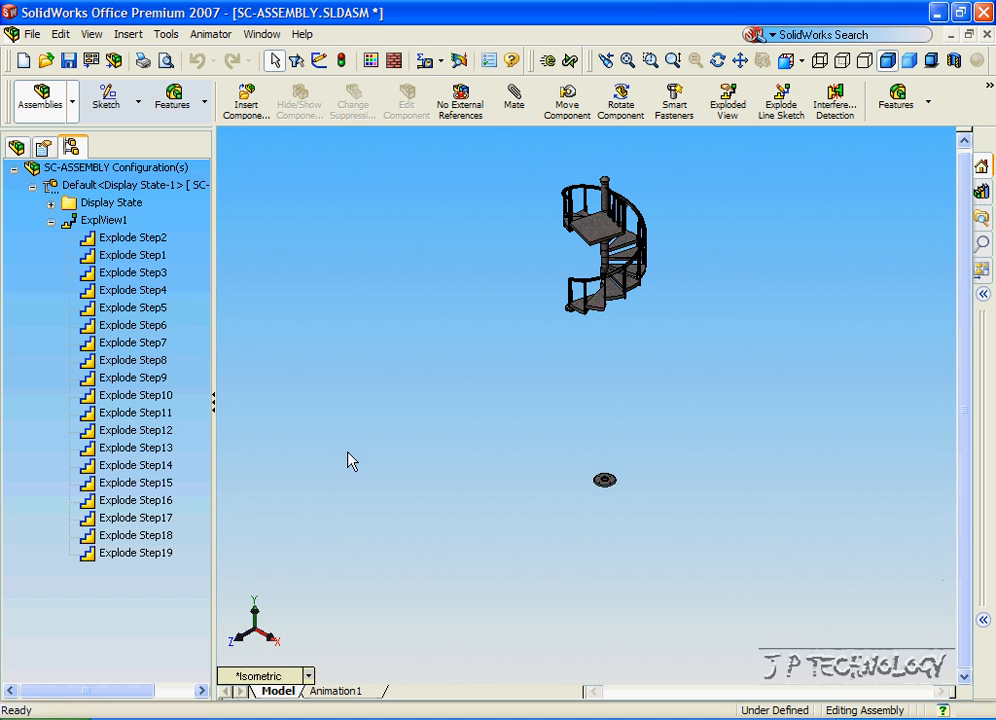
# Create the new Animation2 tab from the Animation1 tab's right-click menu
pyautogui.click(340, 691)
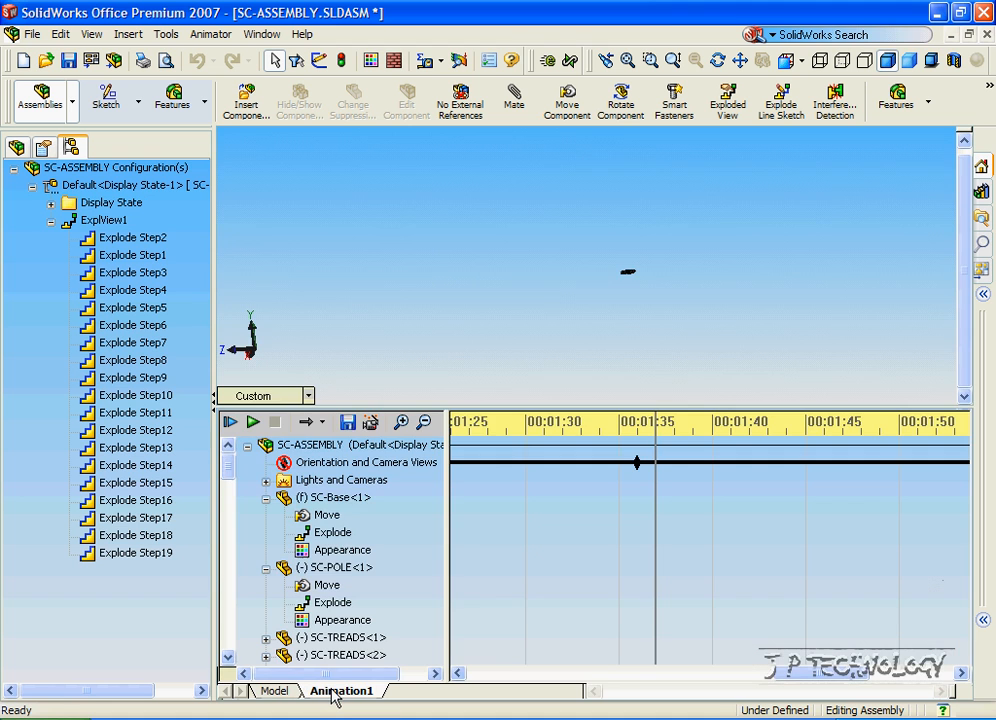
pyautogui.rightClick(342, 691)
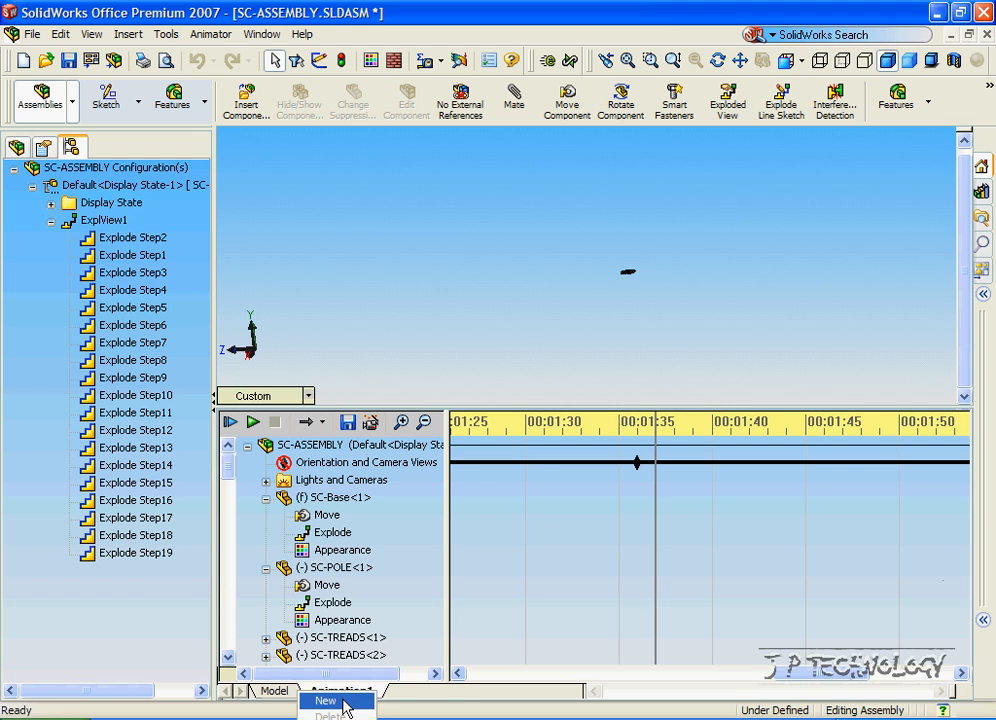
pyautogui.click(325, 700)
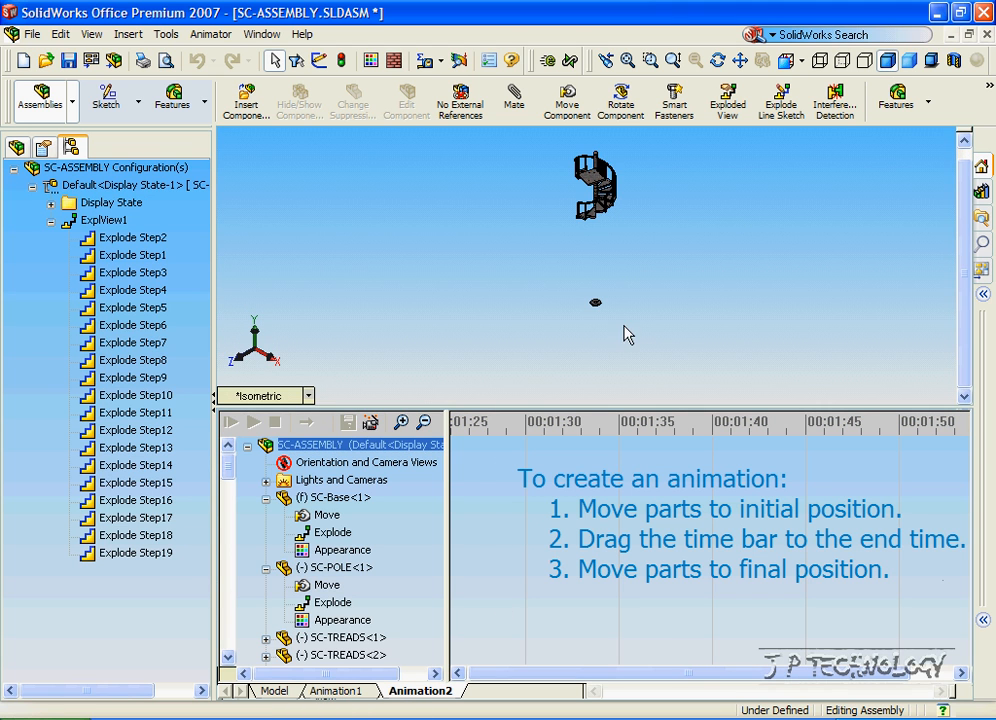
pyautogui.moveTo(620, 330)
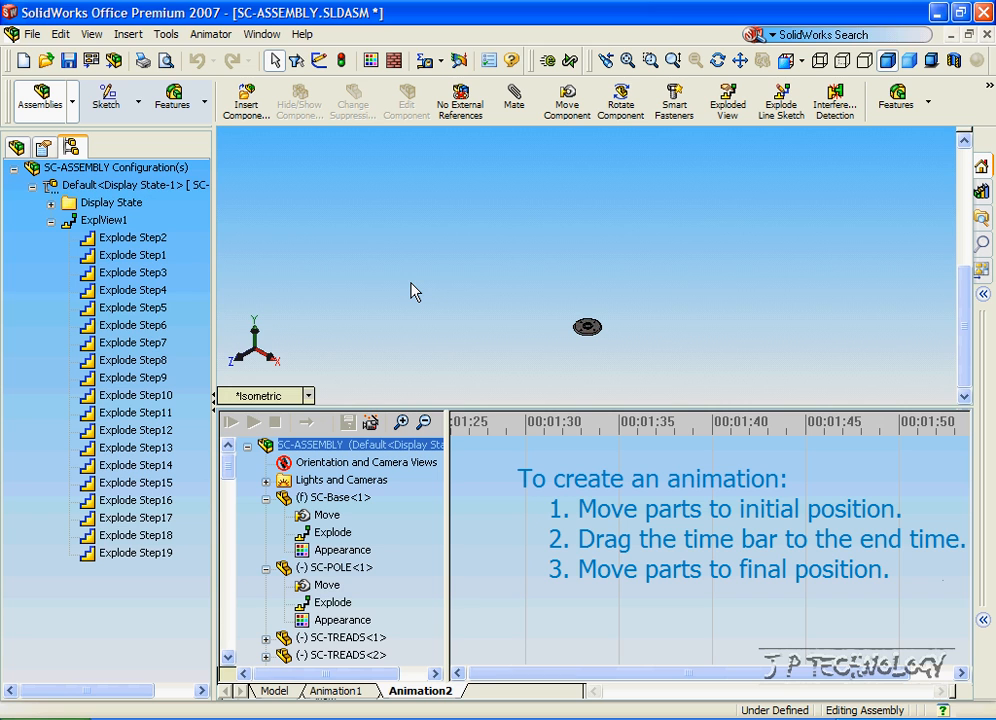
pyautogui.moveTo(383, 413)
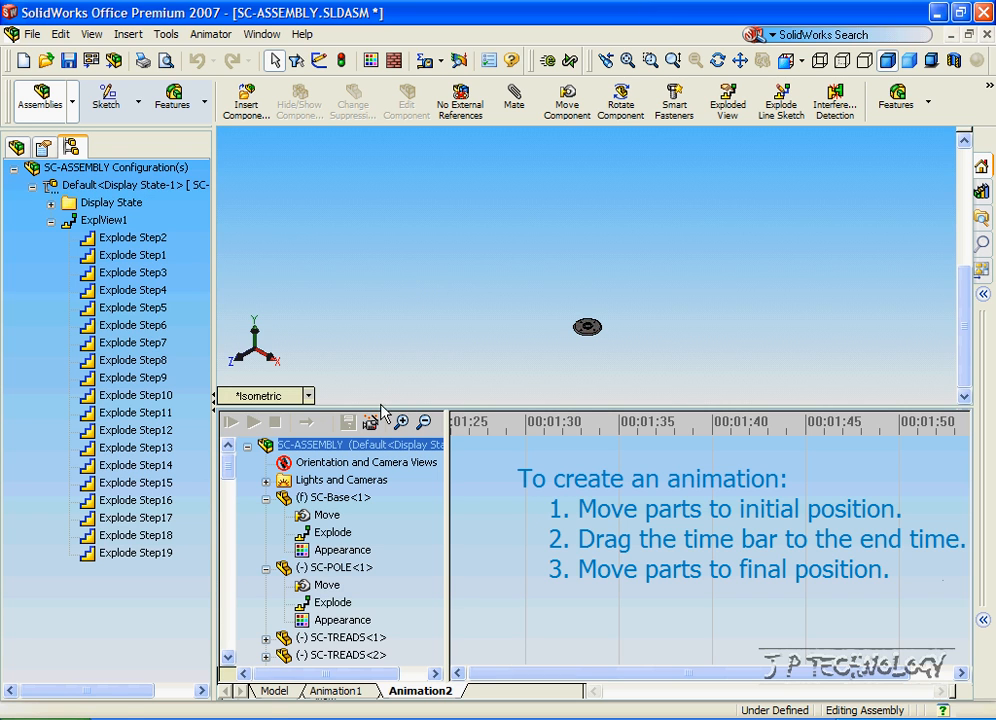
pyautogui.moveTo(370, 422)
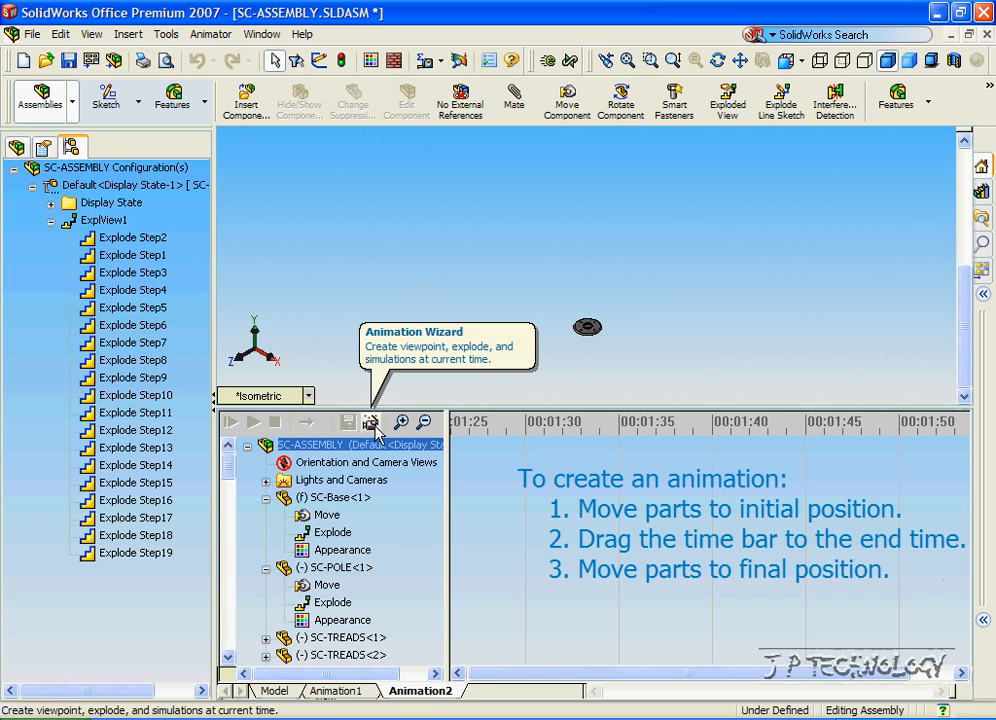
# Run the Animation Wizard to collapse the exploded view over 30 seconds from time 0
pyautogui.click(370, 421)
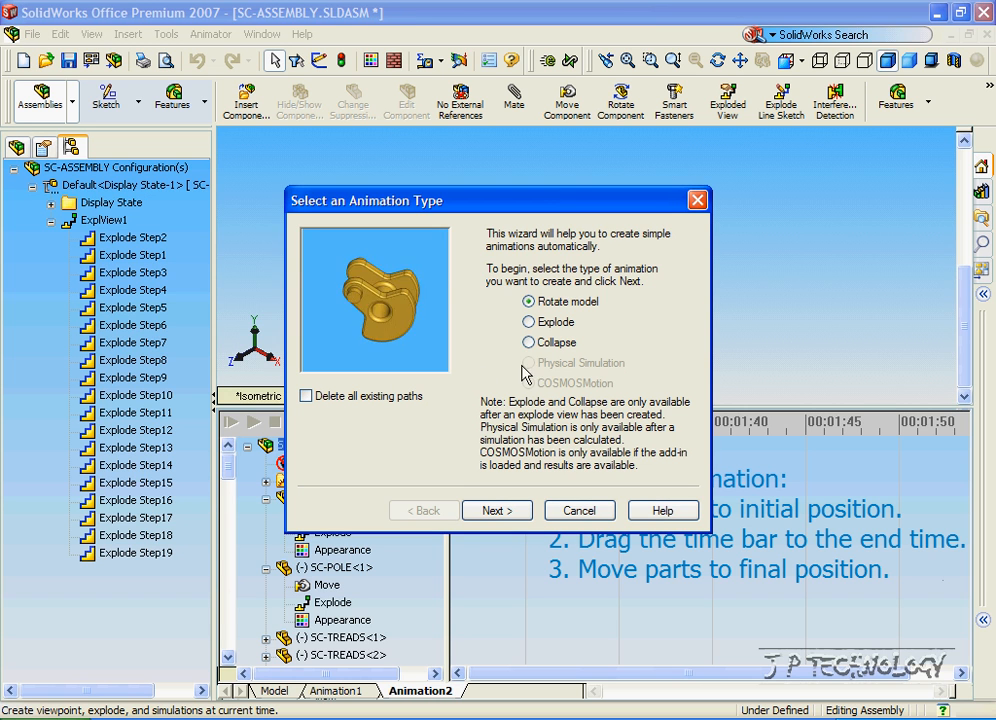
pyautogui.click(529, 342)
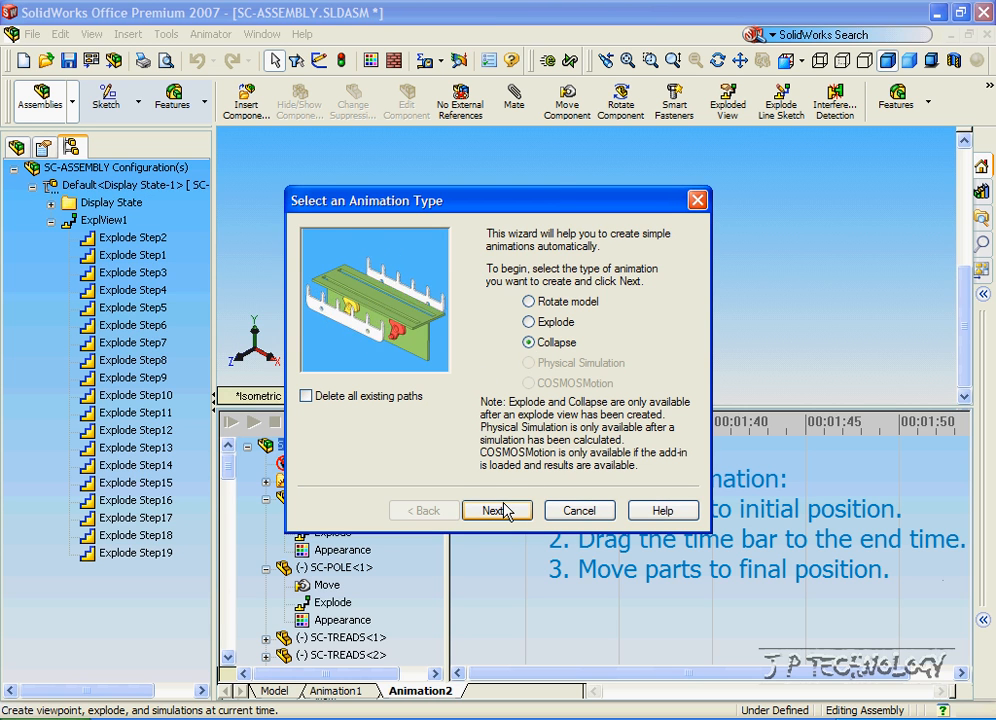
pyautogui.click(491, 510)
pyautogui.write('30')
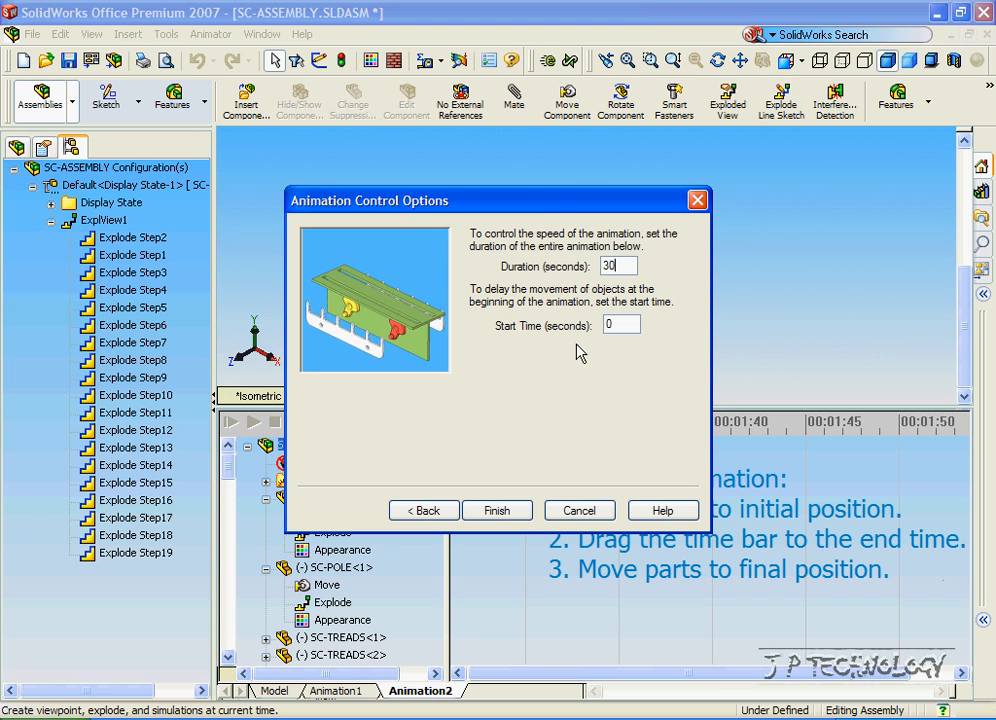
pyautogui.click(497, 510)
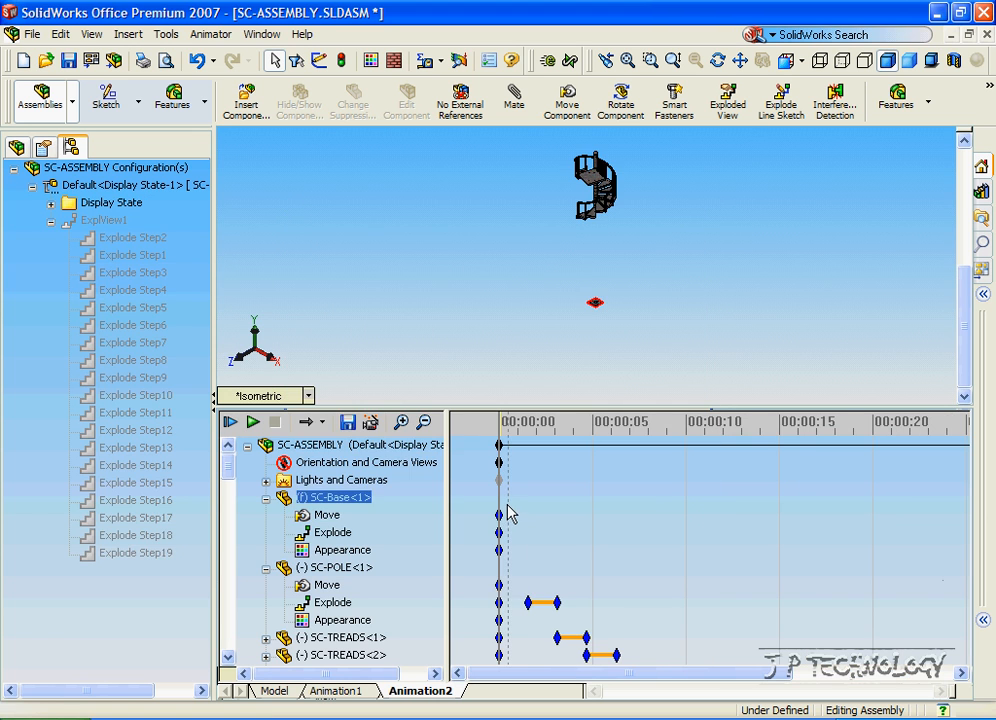
pyautogui.moveTo(371, 421)
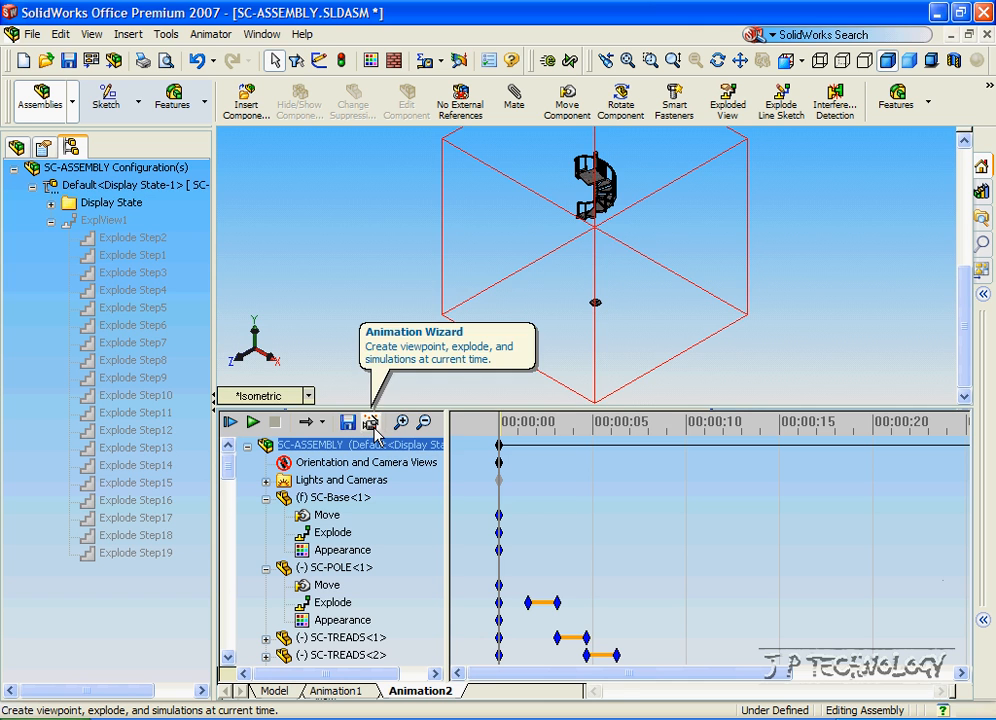
# Use the Animation Wizard to rotate the model once clockwise about the Y-axis
pyautogui.click(371, 421)
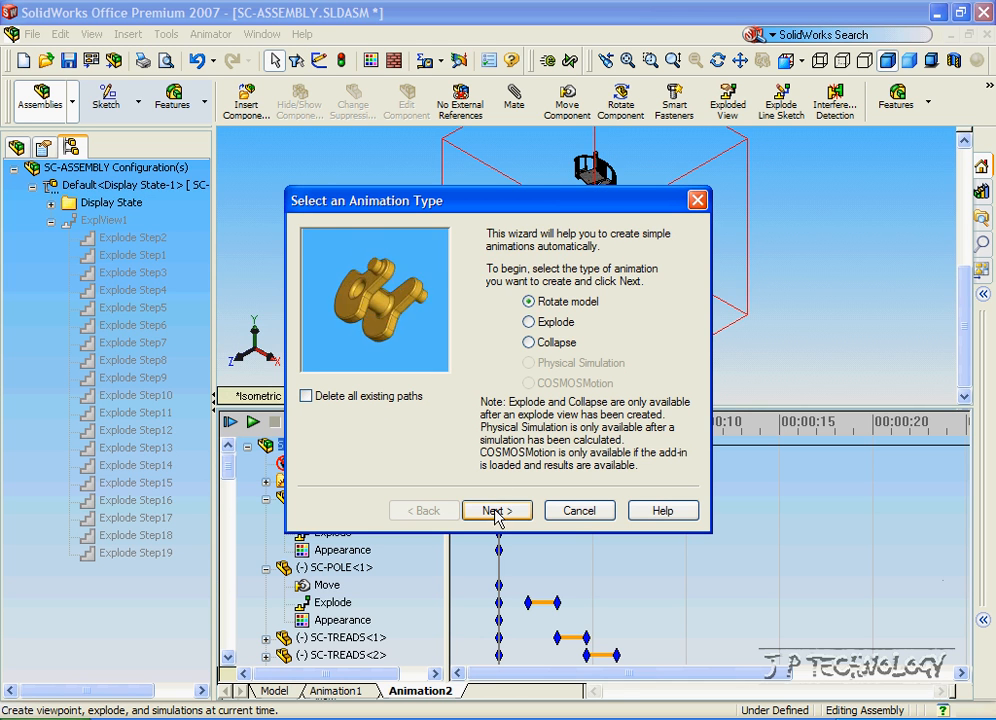
pyautogui.click(497, 510)
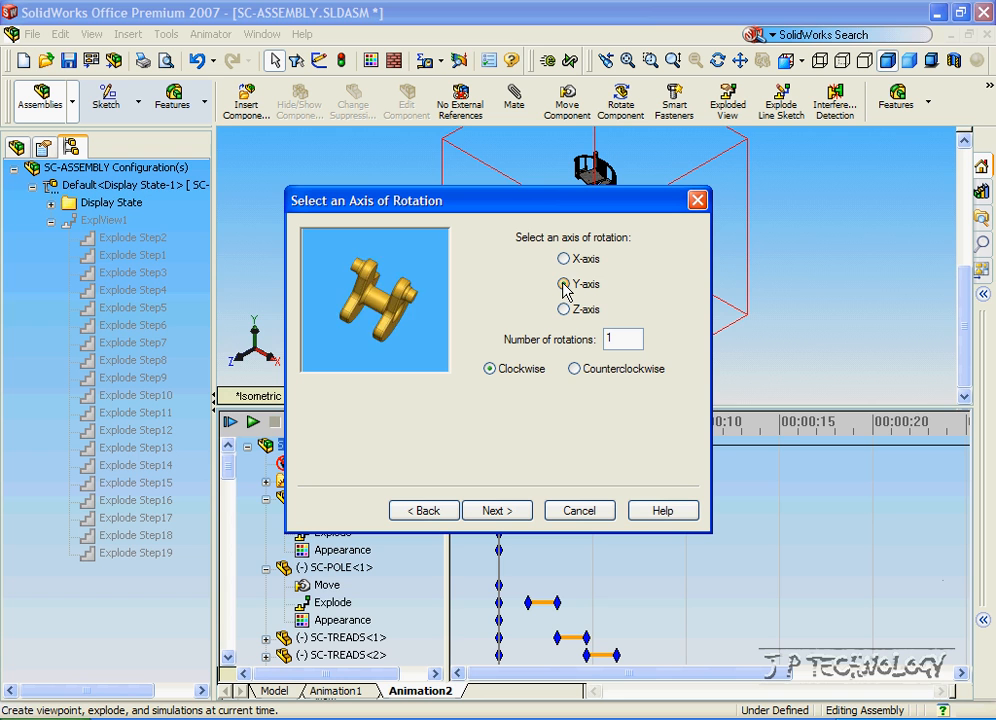
pyautogui.click(564, 284)
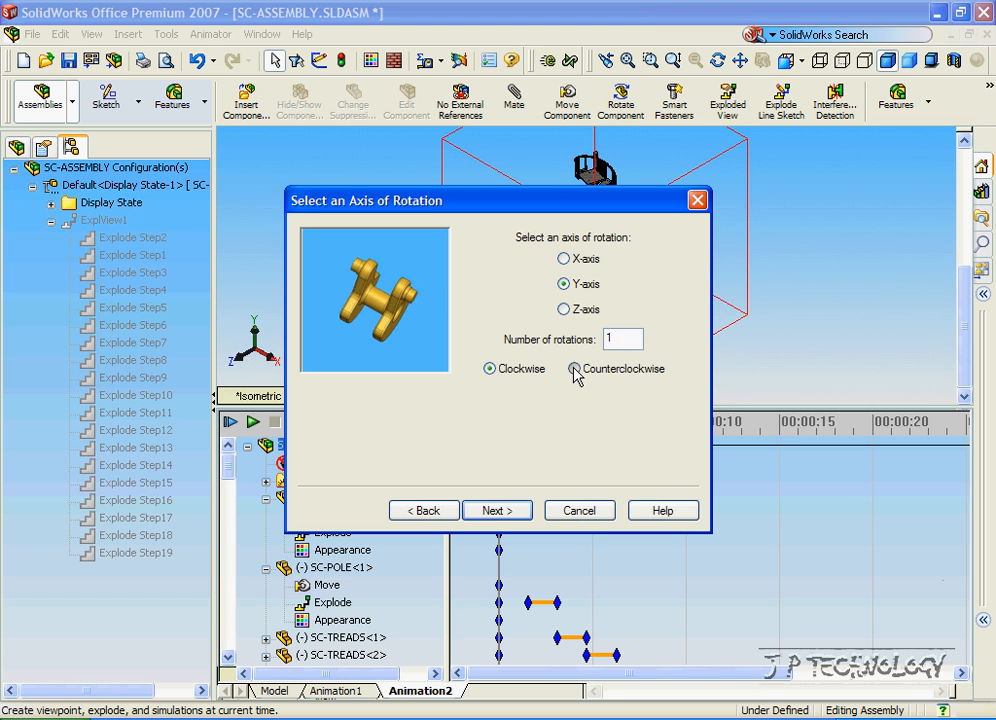
pyautogui.click(574, 368)
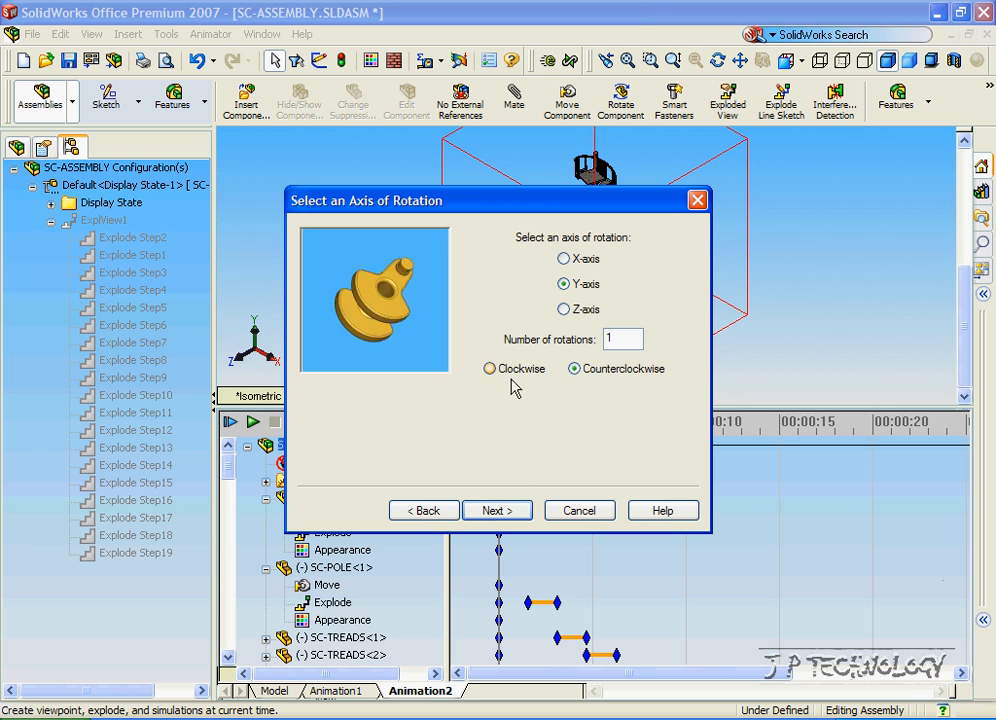
pyautogui.click(489, 368)
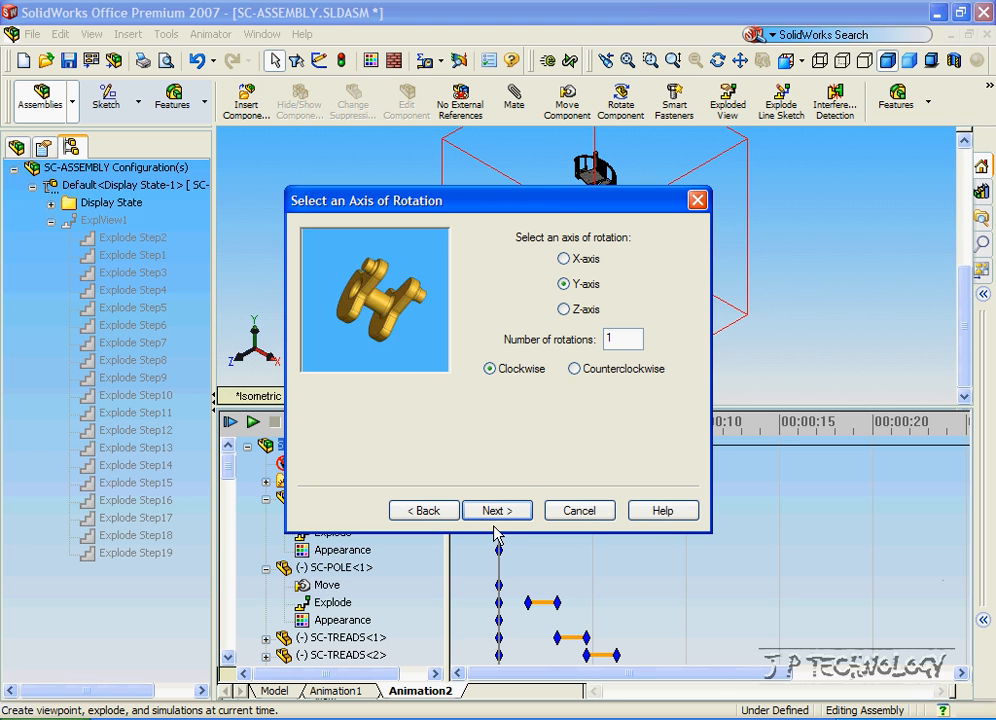
pyautogui.click(497, 510)
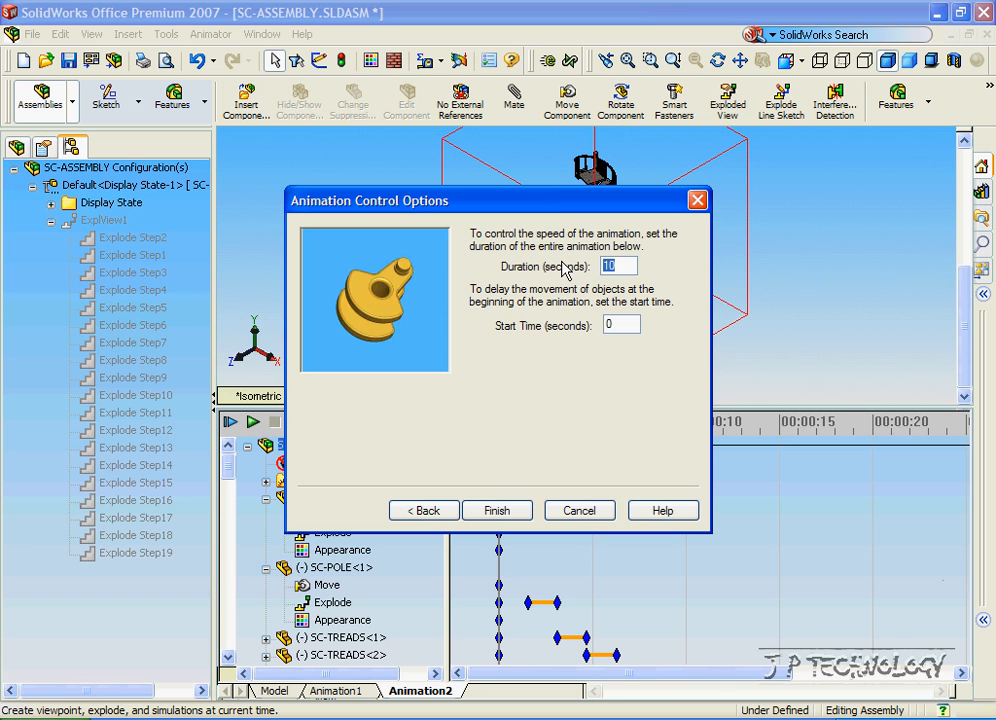
pyautogui.click(497, 510)
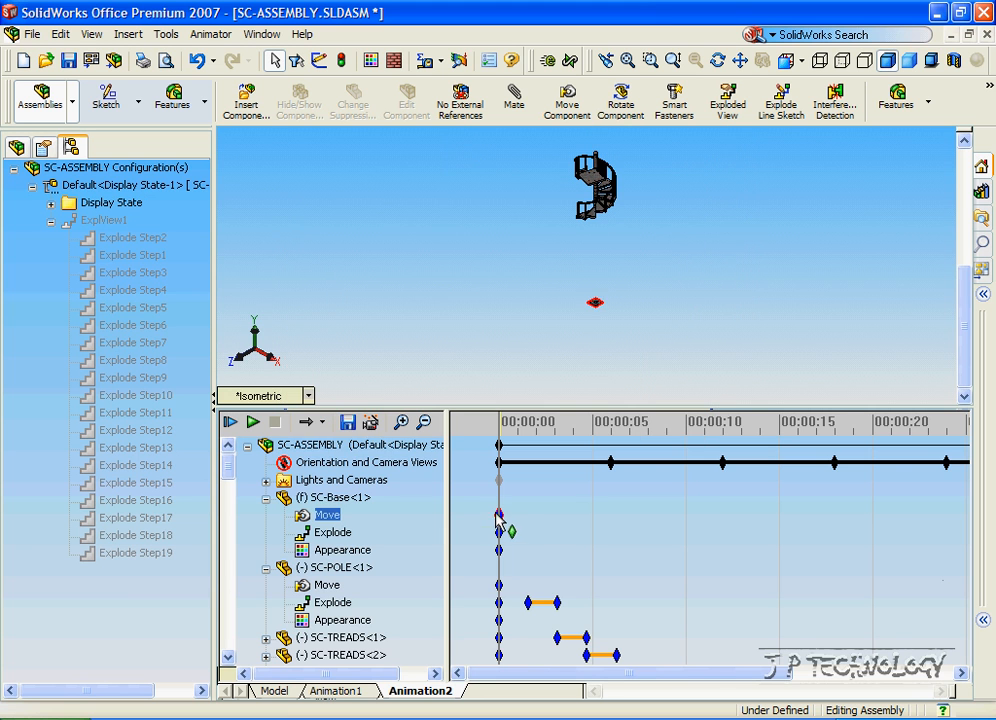
# Play Animation2 to watch the staircase collapse while rotating
pyautogui.click(253, 421)
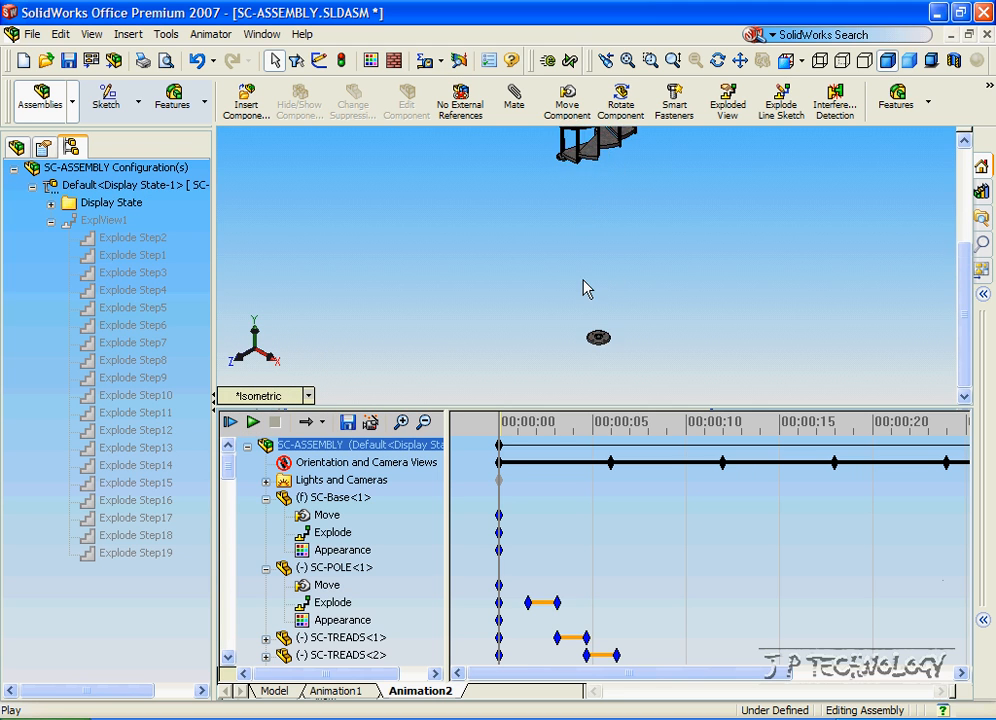
pyautogui.click(254, 421)
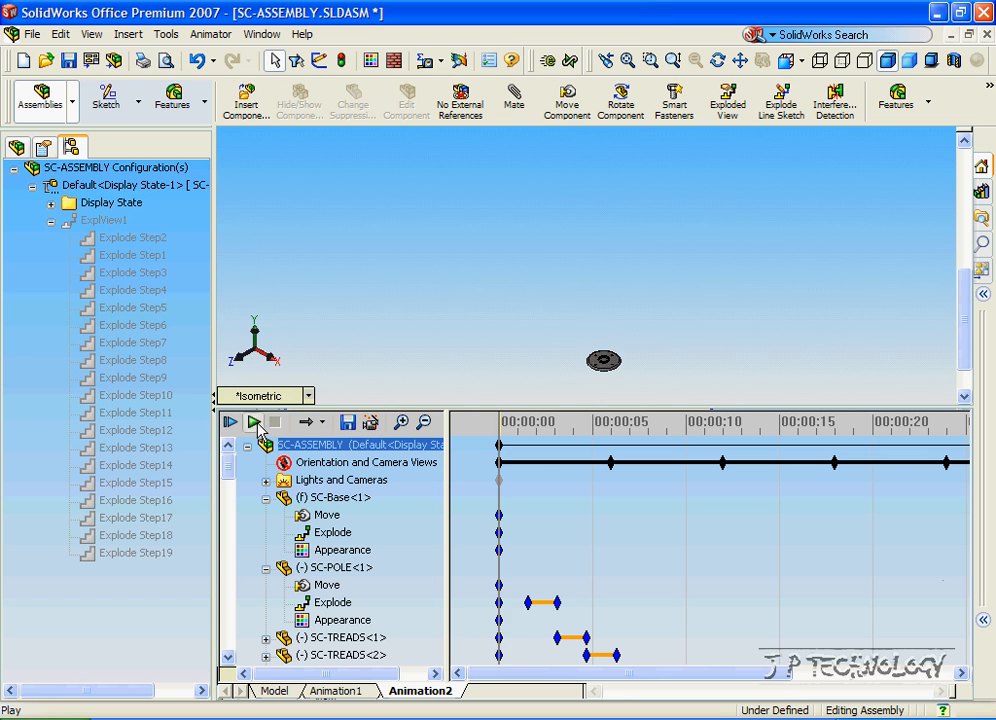
pyautogui.click(253, 421)
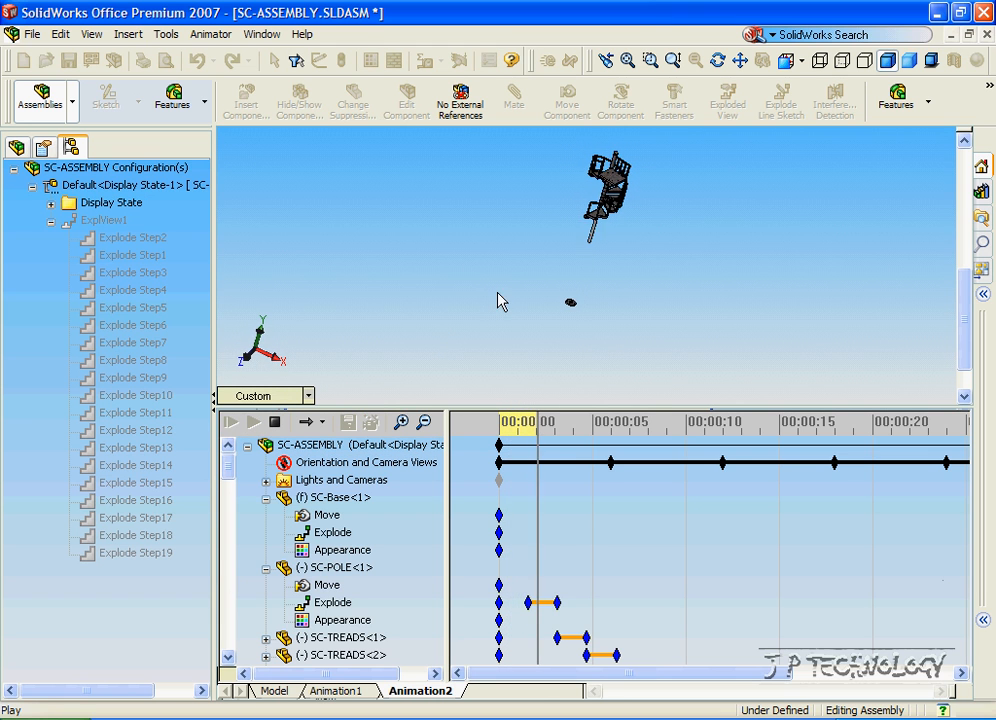